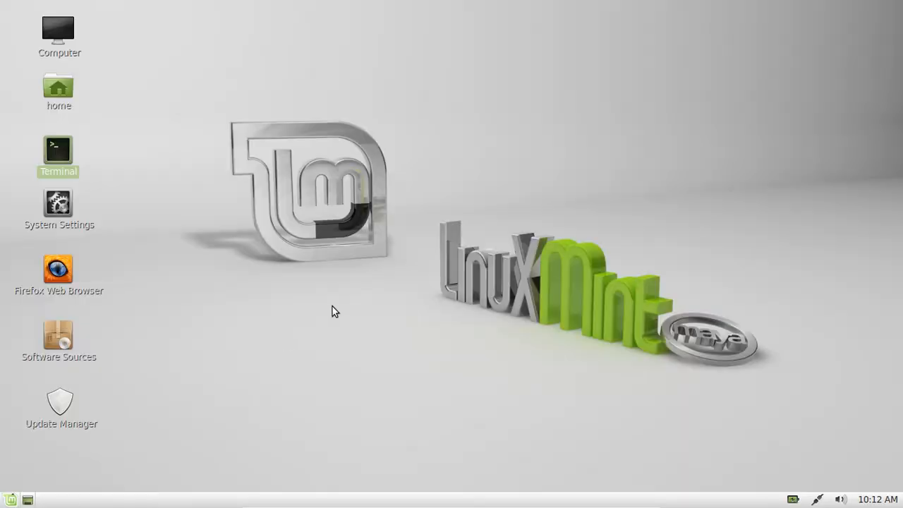
pyautogui.moveTo(365, 266)
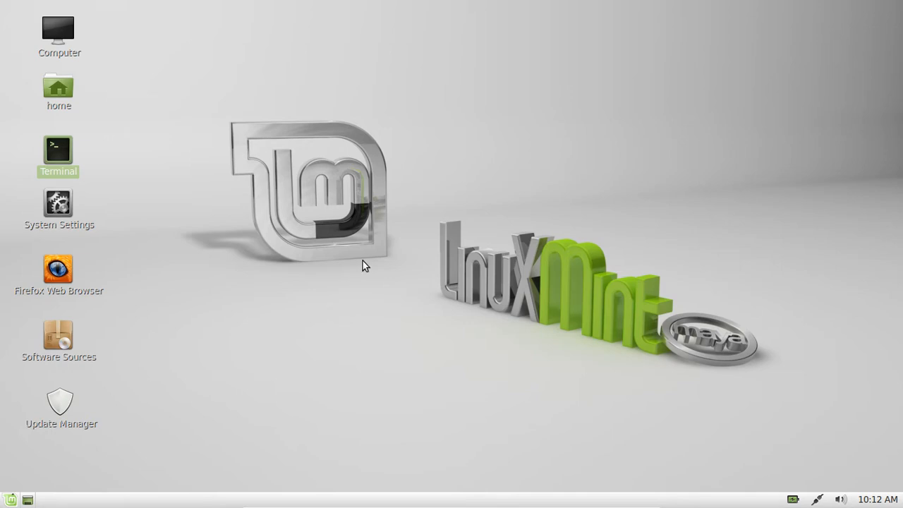
pyautogui.moveTo(406, 234)
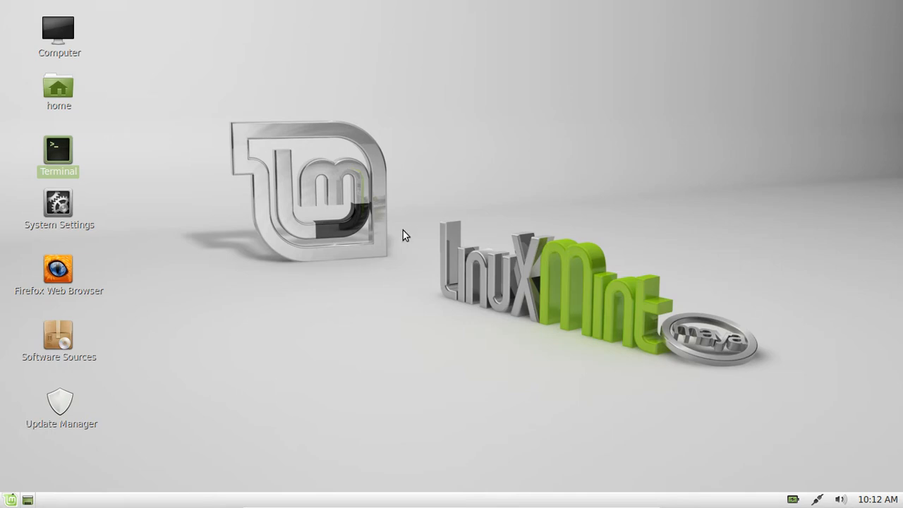
pyautogui.moveTo(416, 195)
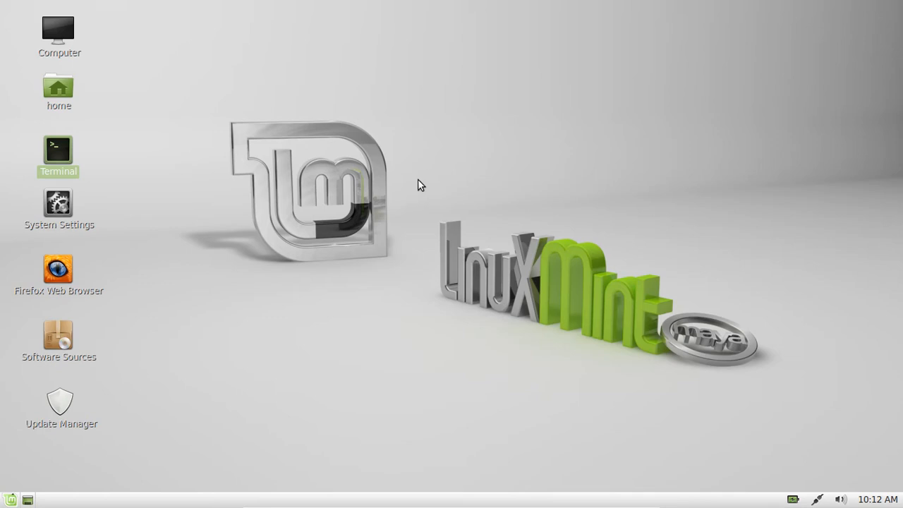
pyautogui.moveTo(433, 164)
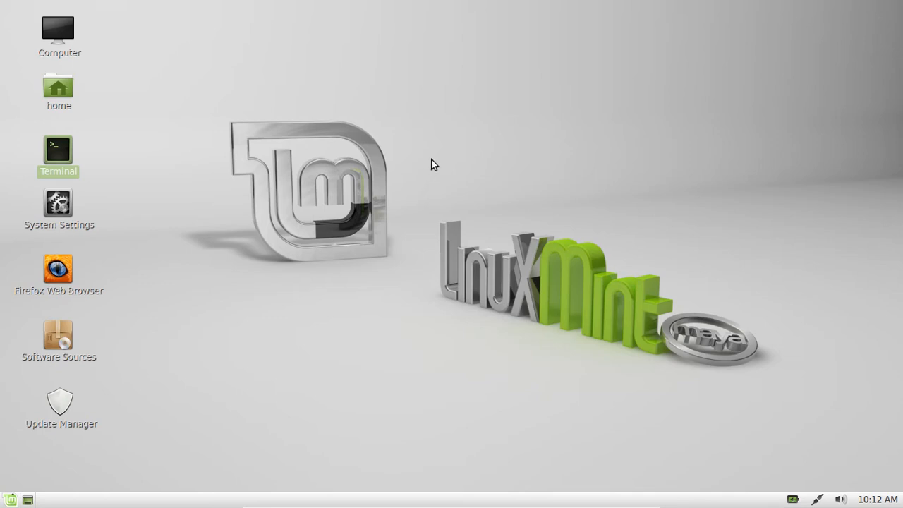
pyautogui.moveTo(316, 182)
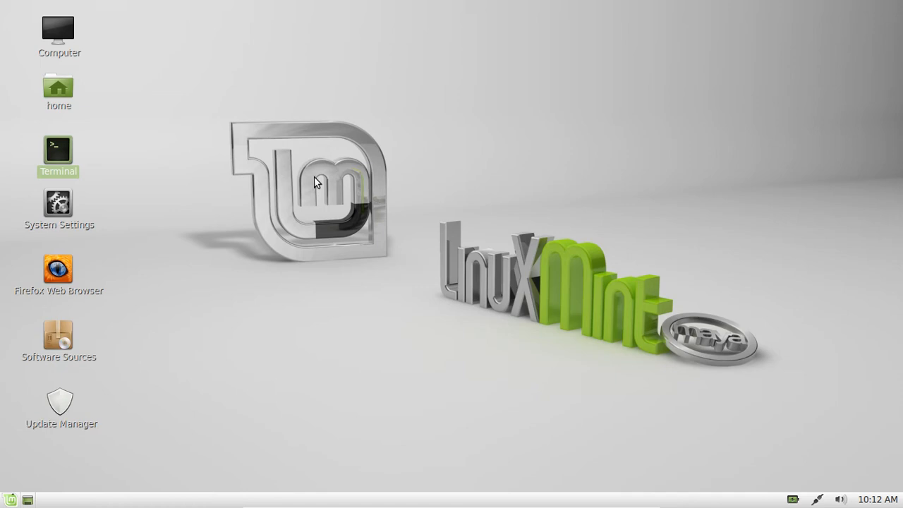
# Step: Launch Software Manager from the Administration menu and enlarge its window on the desktop
pyautogui.click(10, 499)
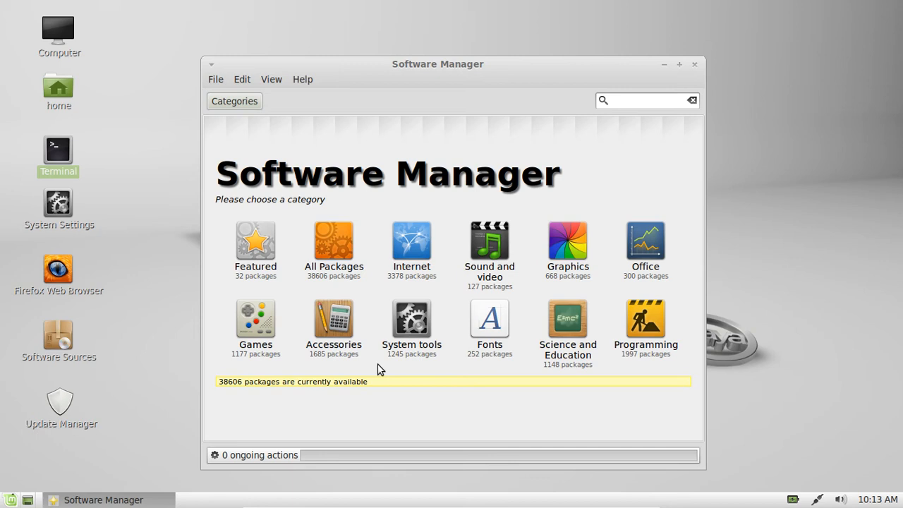
pyautogui.moveTo(539, 63)
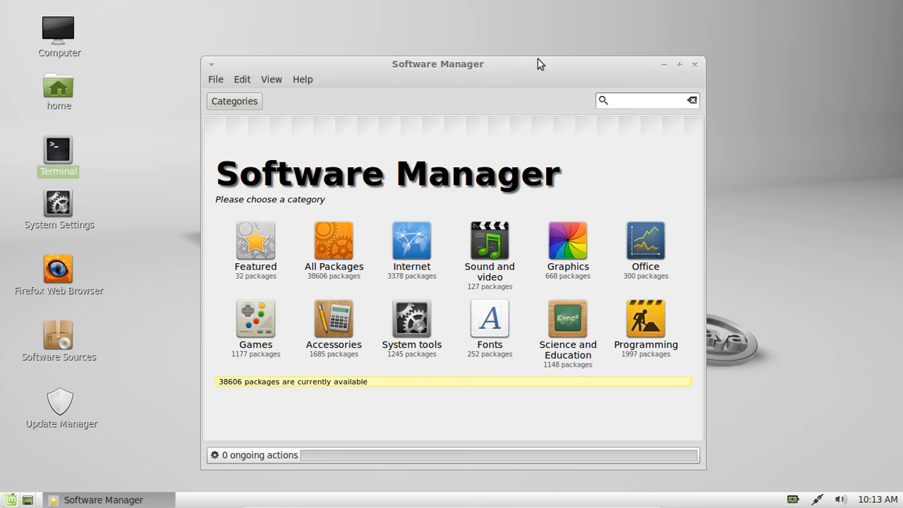
pyautogui.moveTo(437, 63); pyautogui.dragTo(492, 40)
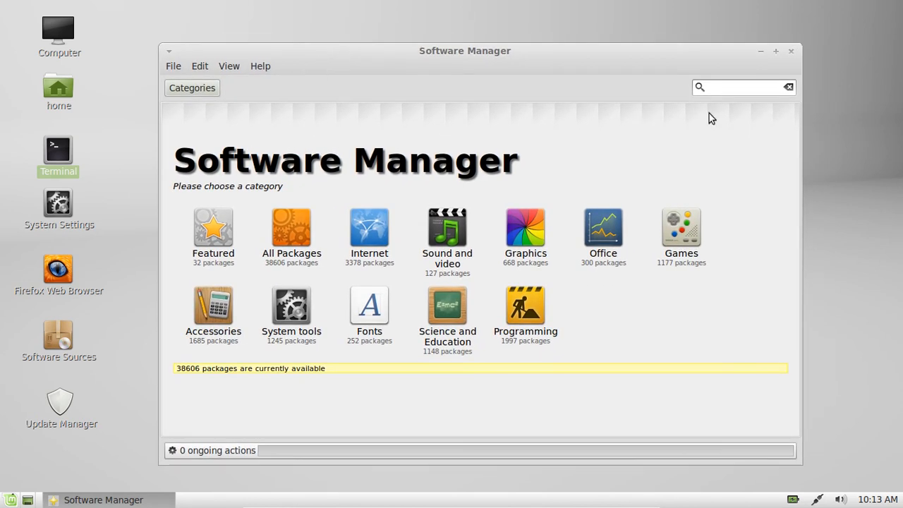
# Step: Search the packages for 'text' to list editors such as gedit and nano
pyautogui.click(740, 87)
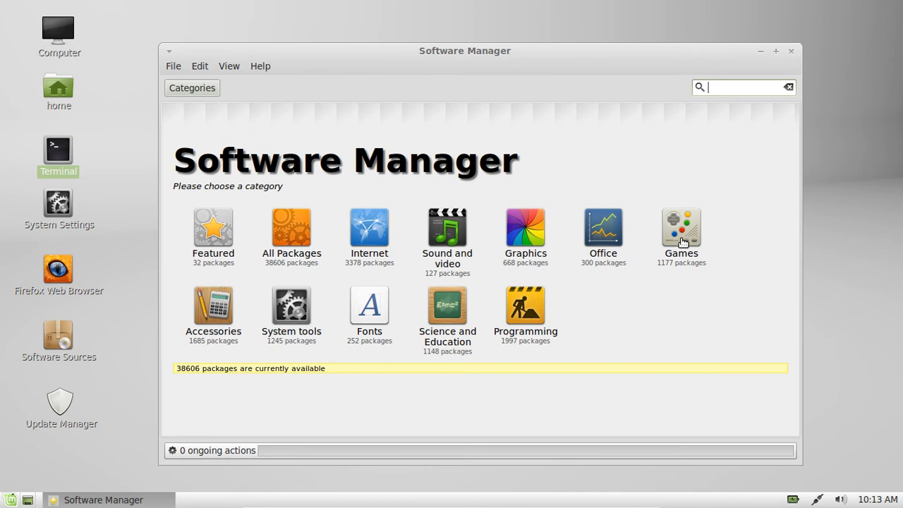
pyautogui.write('text')
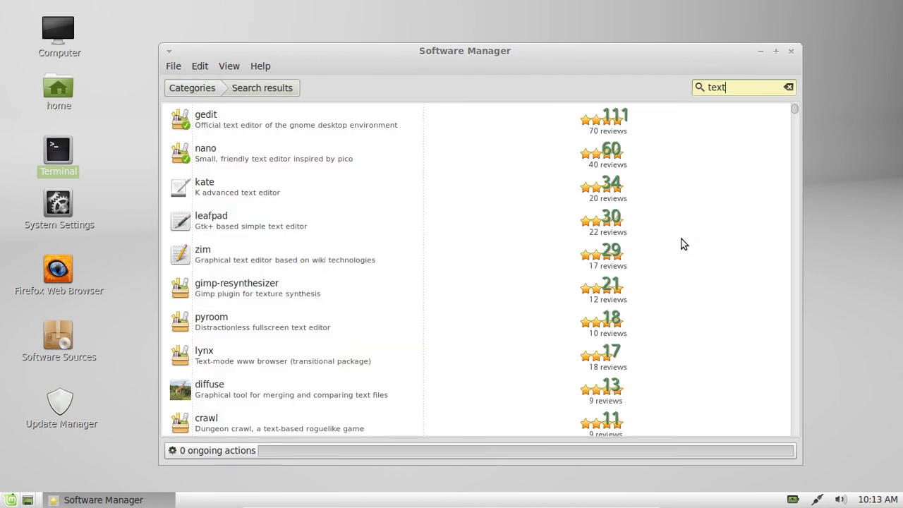
# Step: Return to the Categories overview, clearing the search results
pyautogui.click(192, 87)
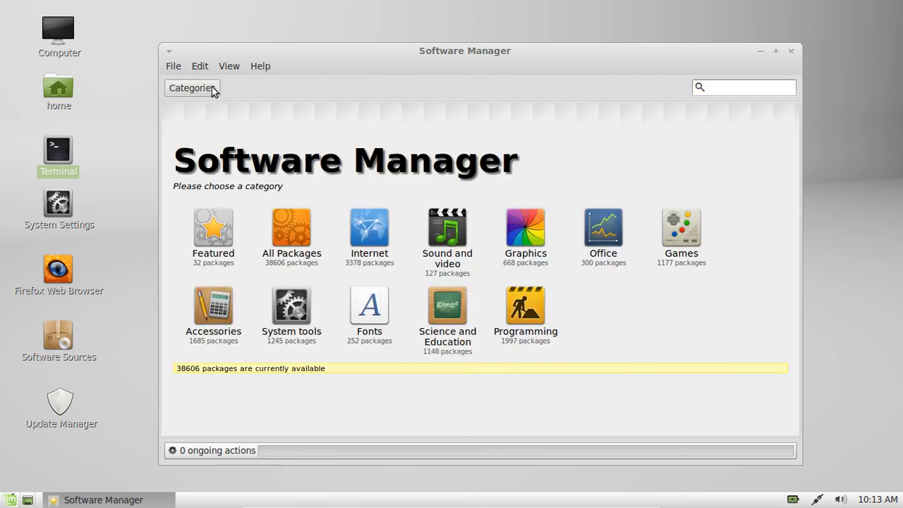
pyautogui.moveTo(539, 68)
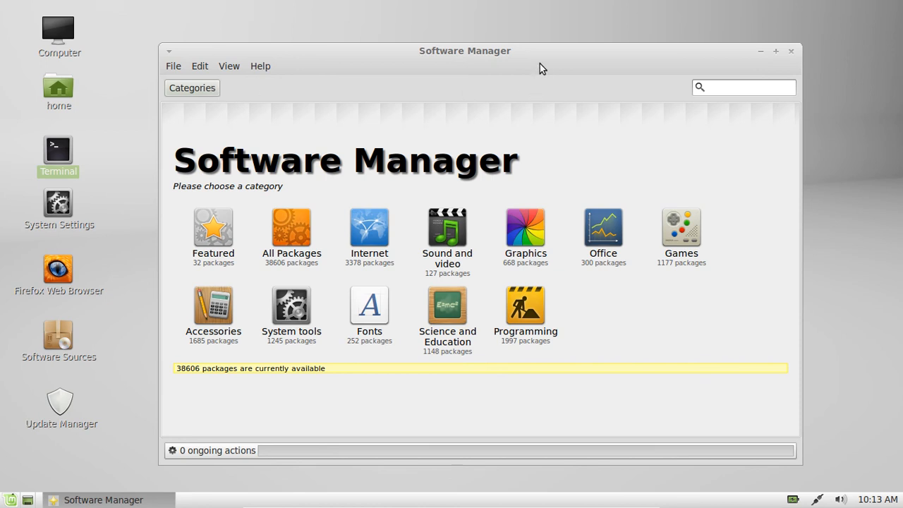